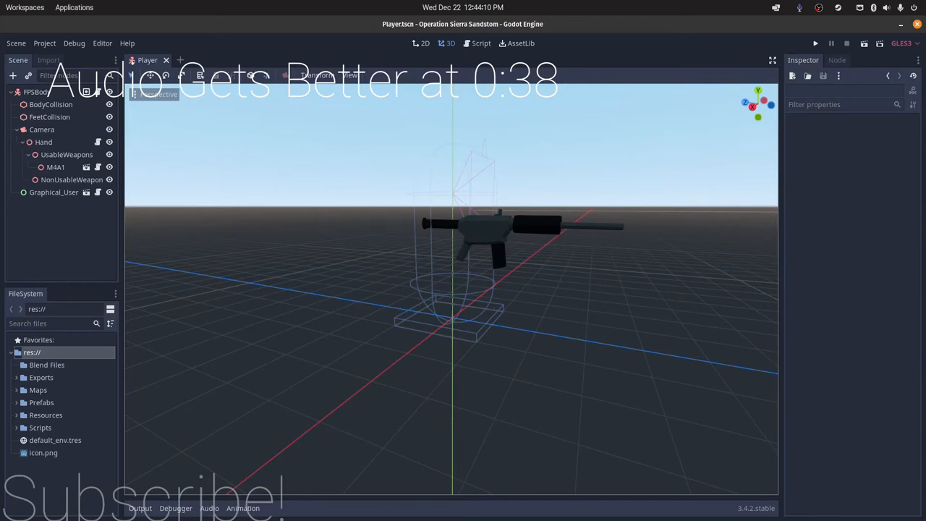
Inspect the FPSBody root, body capsule and feet box collision shapes, then open Player.gd.
click(51, 104)
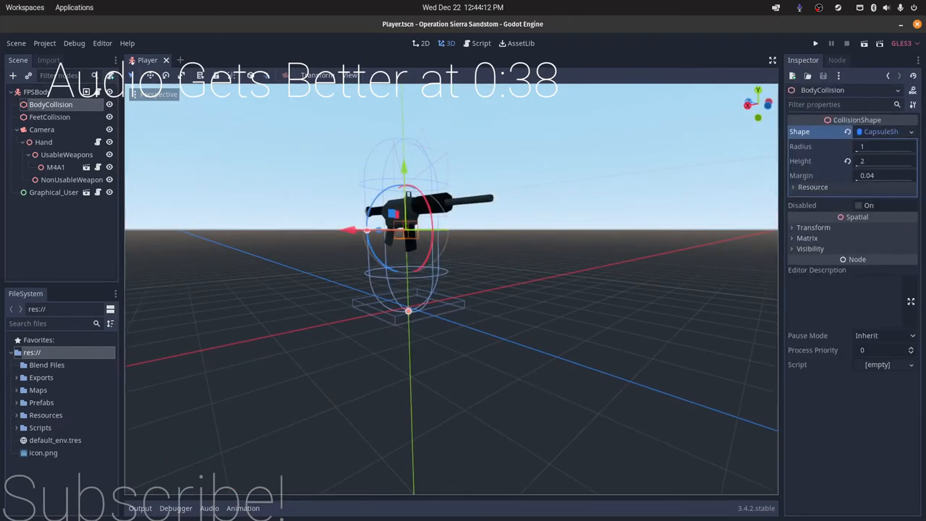
click(883, 131)
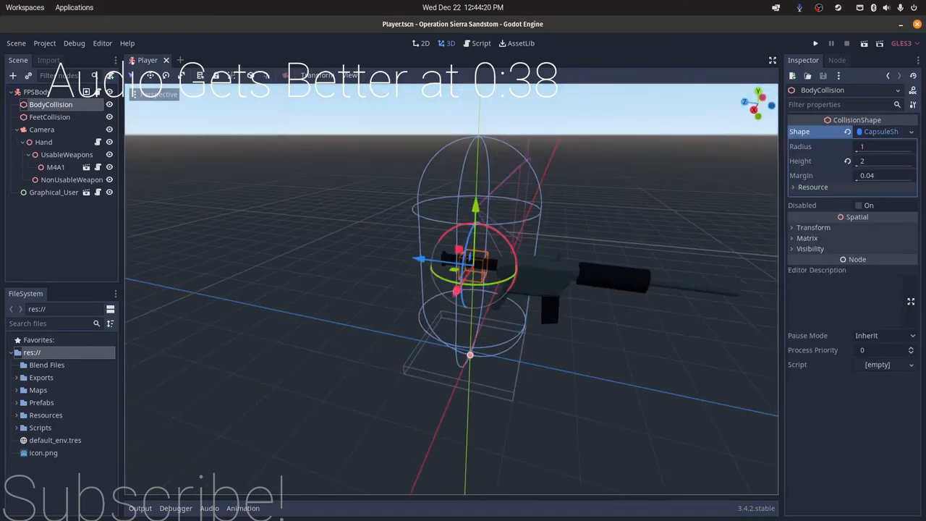
click(37, 92)
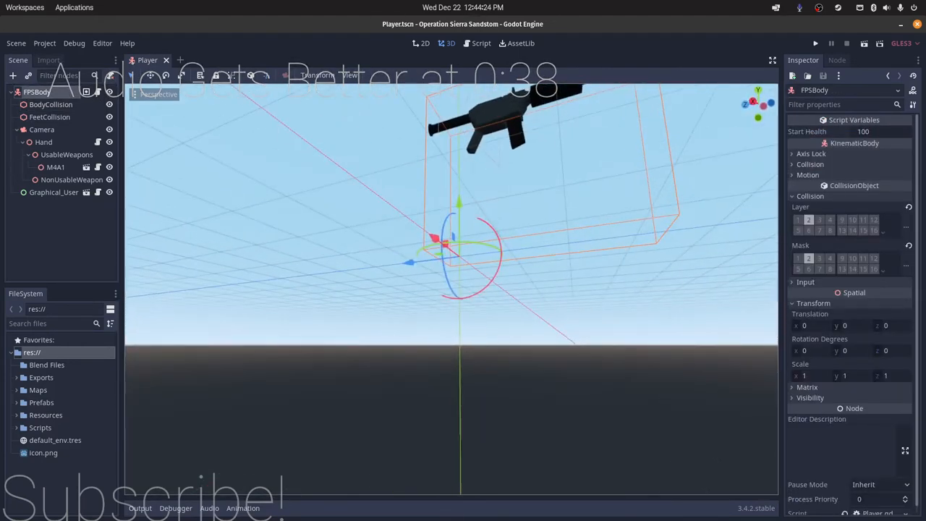
click(50, 105)
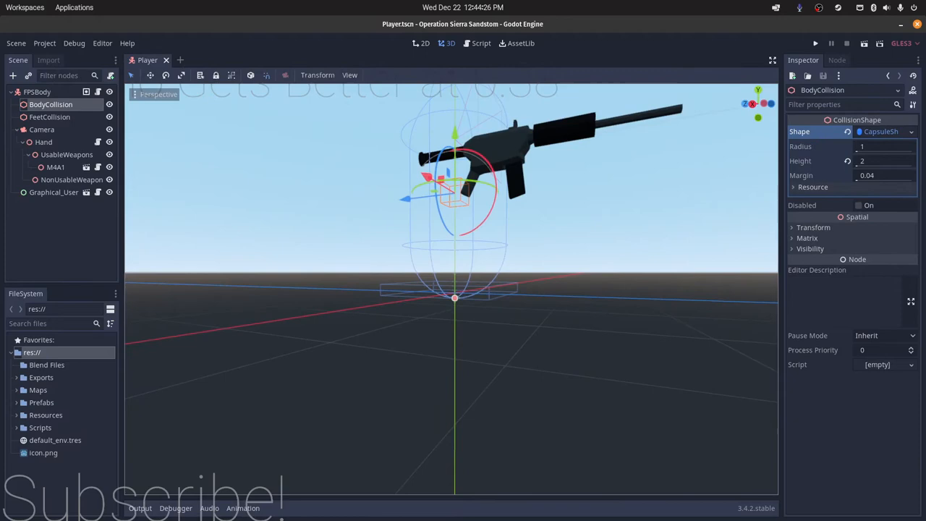
click(49, 116)
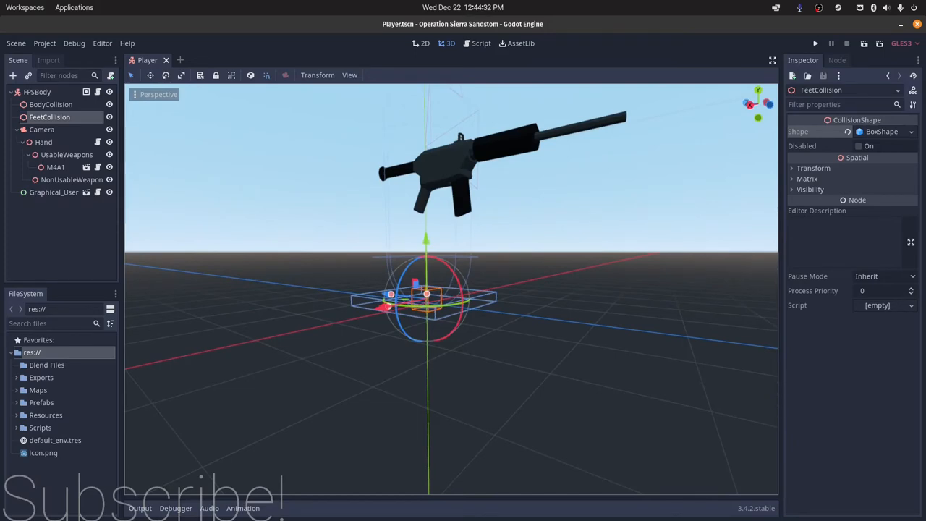
click(42, 128)
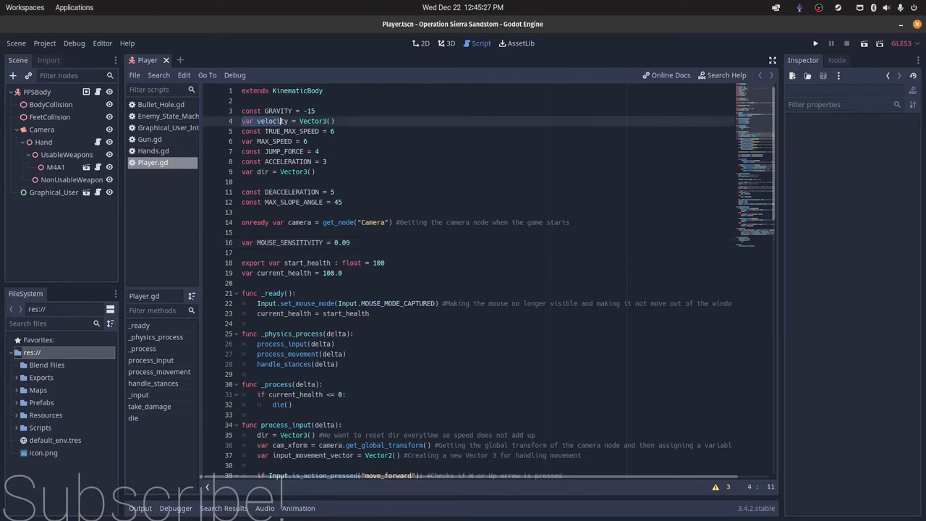
click(307, 121)
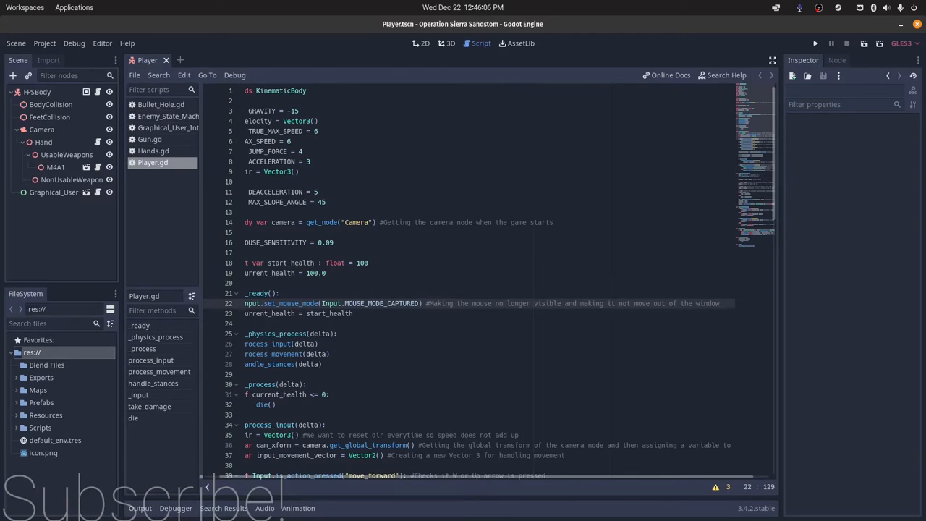
scroll(down, 3)
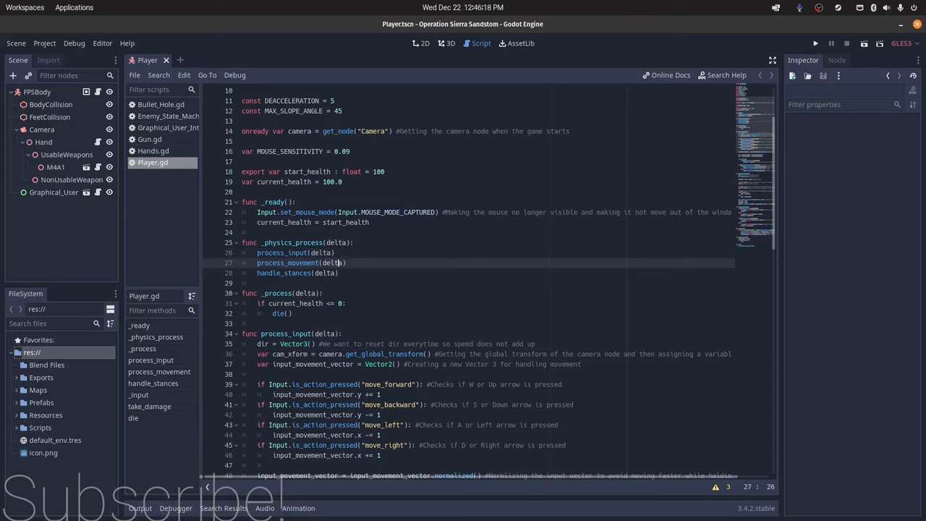
scroll(down, 3)
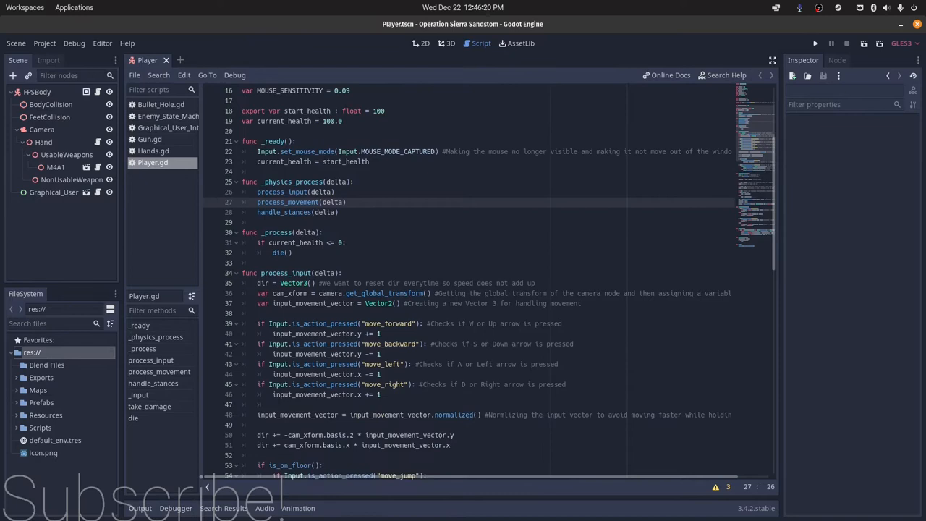
scroll(down, 3)
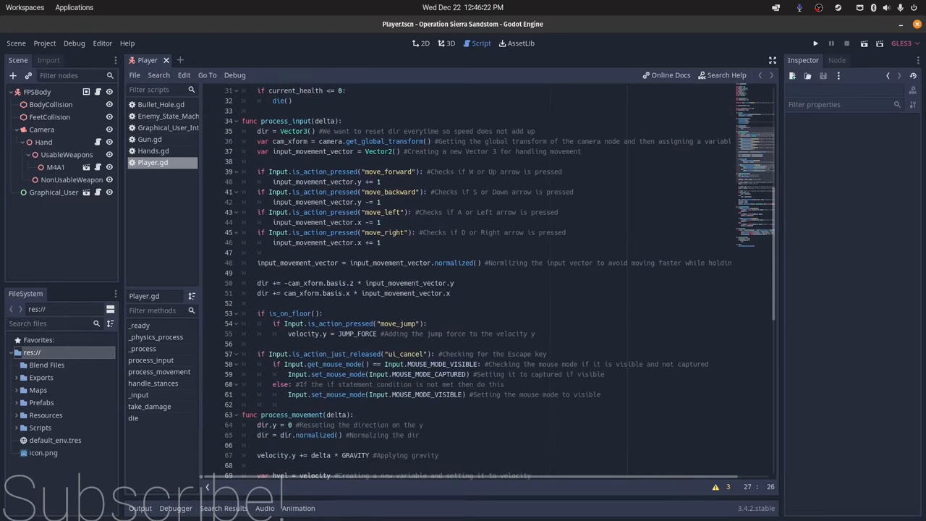
click(318, 121)
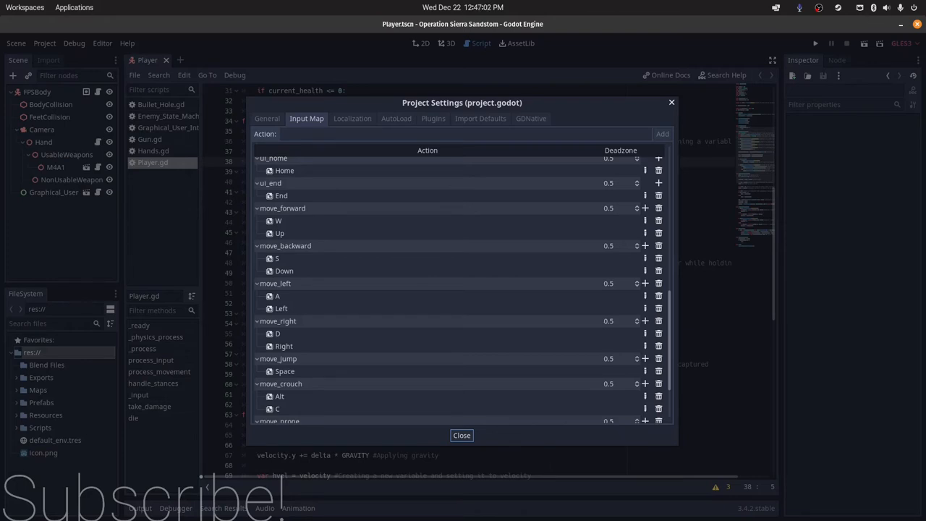
Close Project Settings after reviewing the move_forward, move_jump and move_crouch bindings.
click(461, 435)
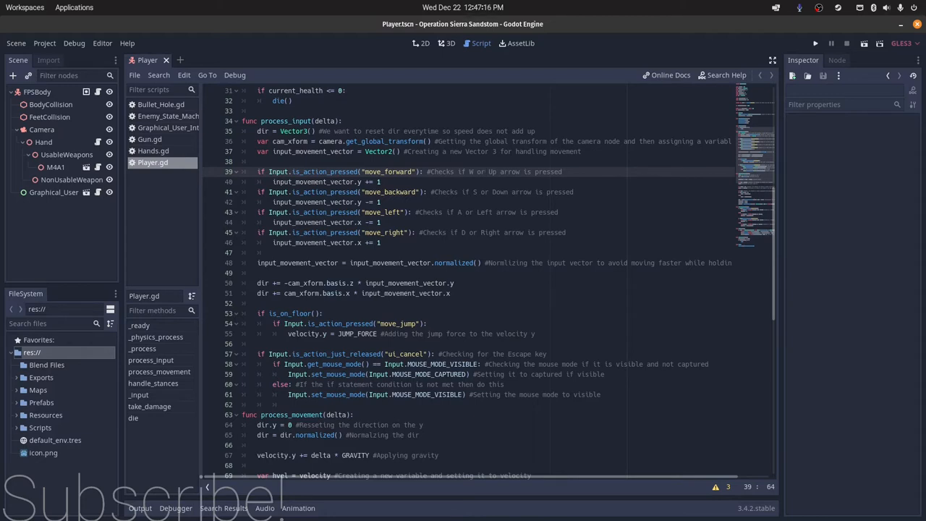
scroll(down, 3)
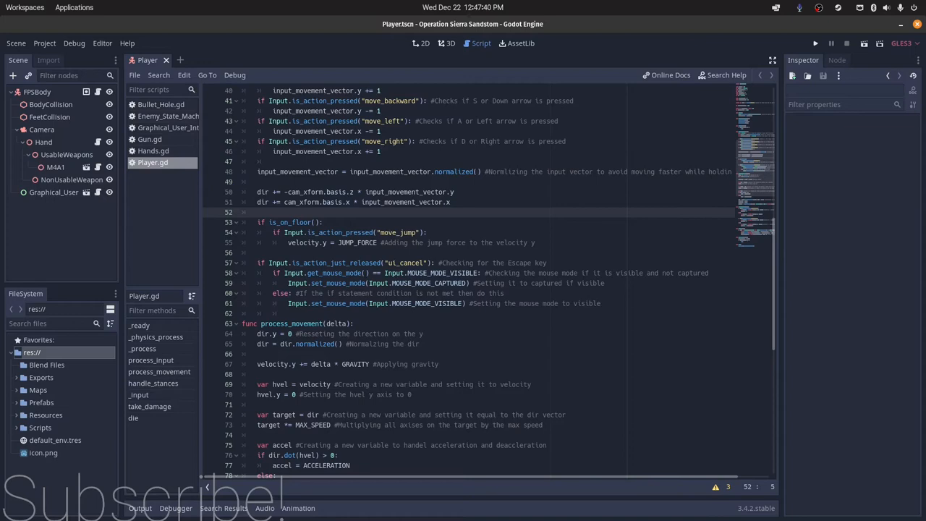
scroll(down, 3)
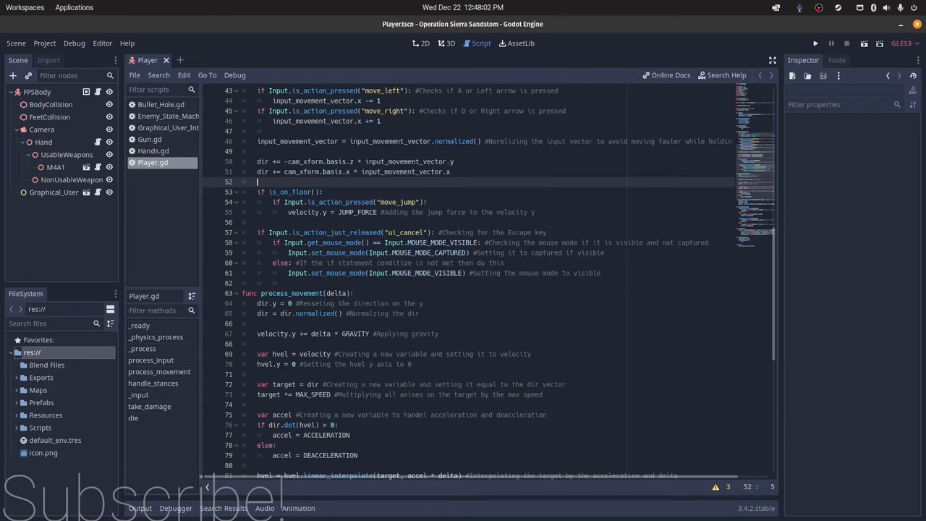
scroll(down, 3)
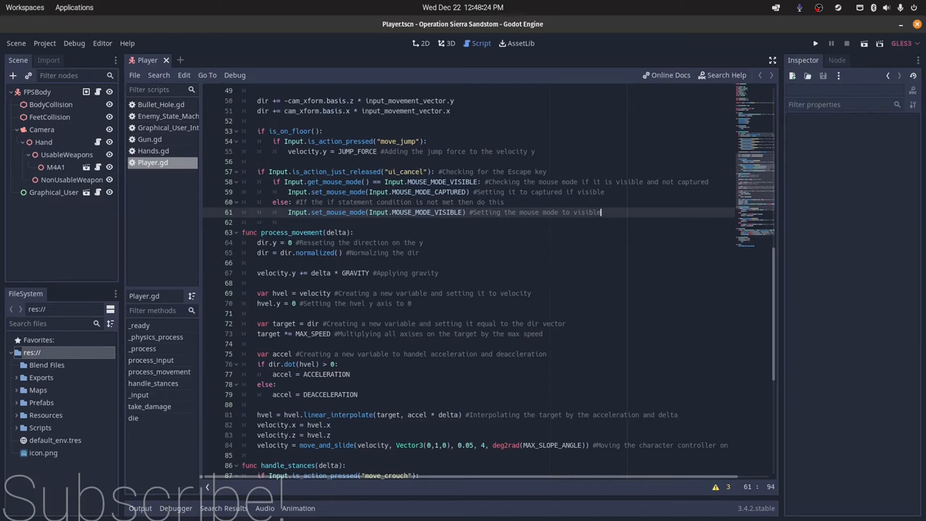
Scroll through process_movement, pointing out the acceleration direction check.
scroll(down, 3)
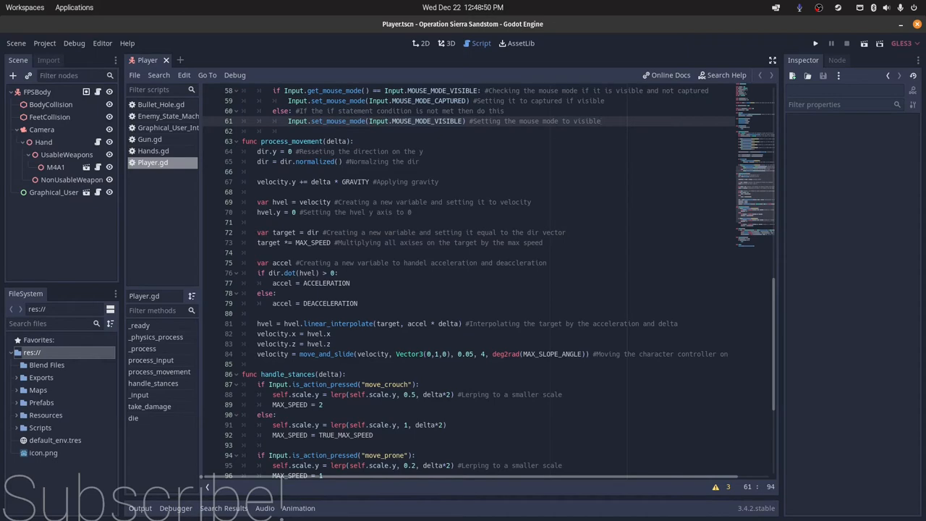
scroll(down, 3)
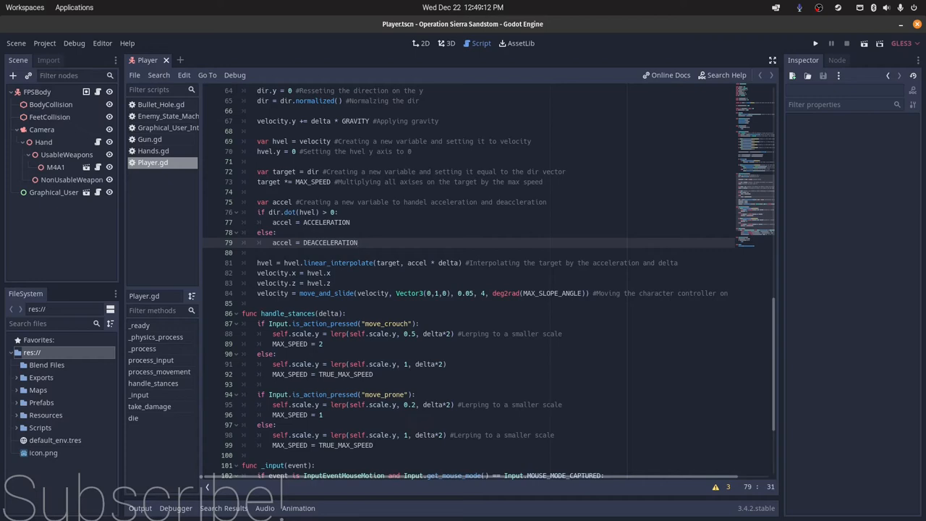
click(337, 212)
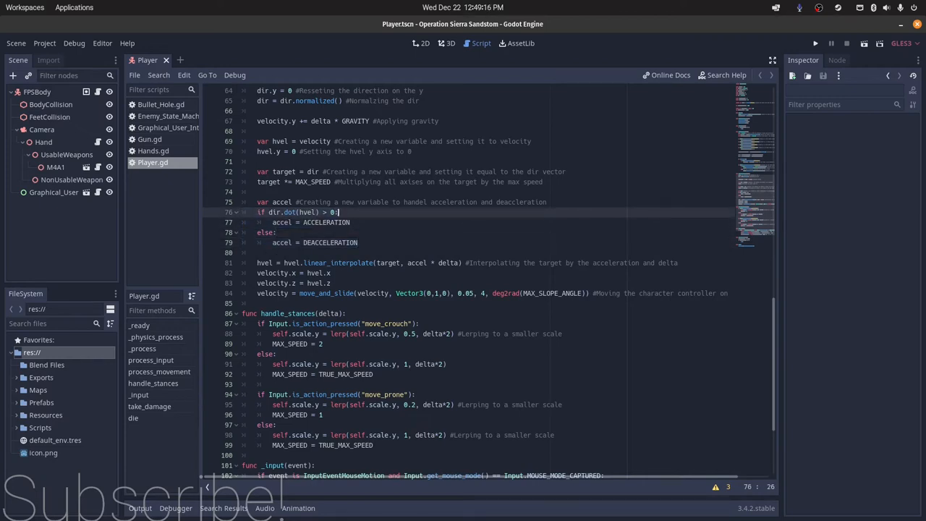
scroll(down, 3)
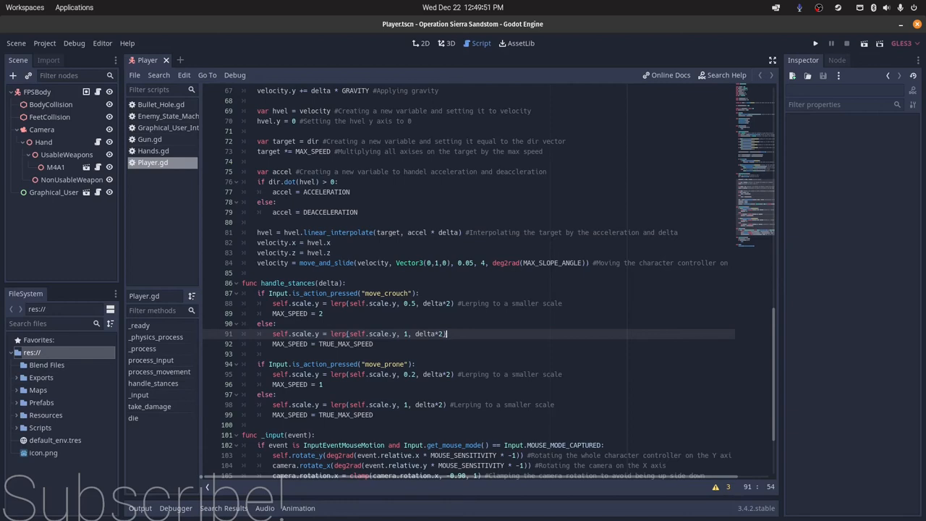
Point out handle_stances' crouch reset scaling, scroll to _input, take_damage and die, then open Project menu.
click(572, 263)
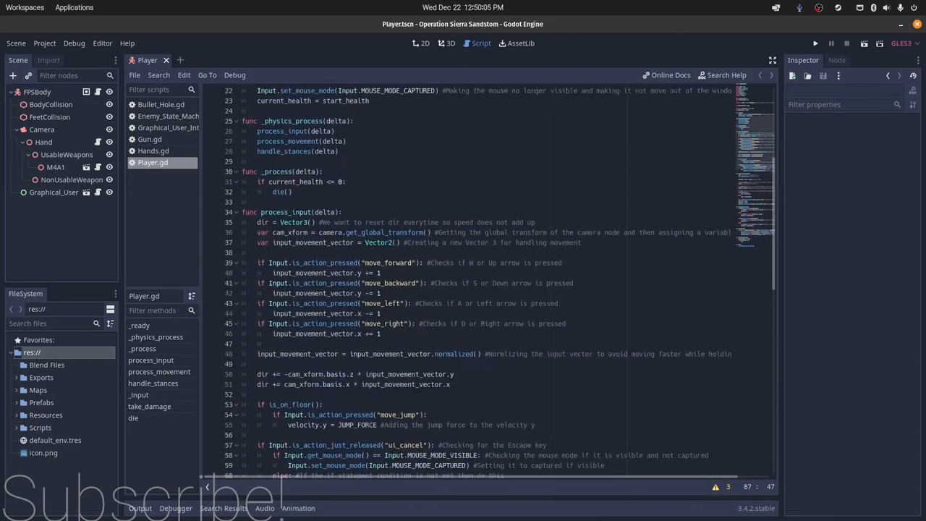
scroll(down, 3)
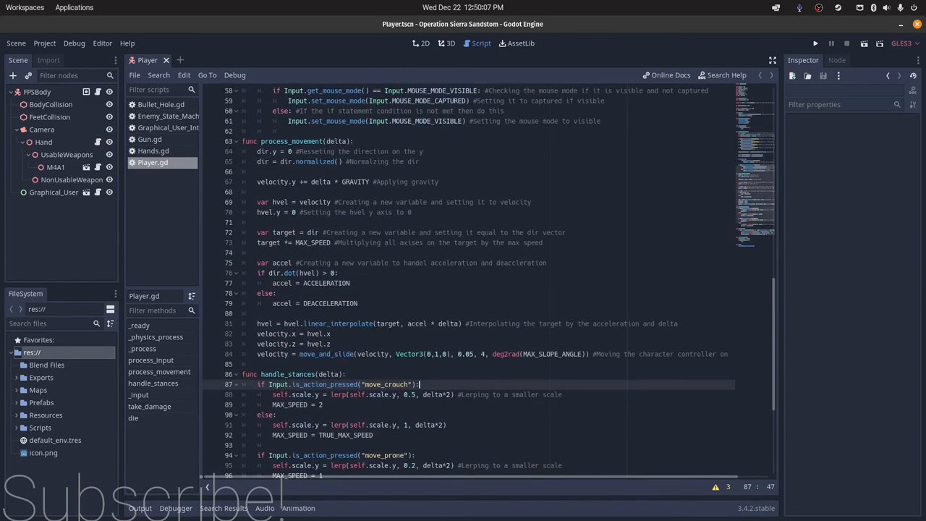
scroll(down, 3)
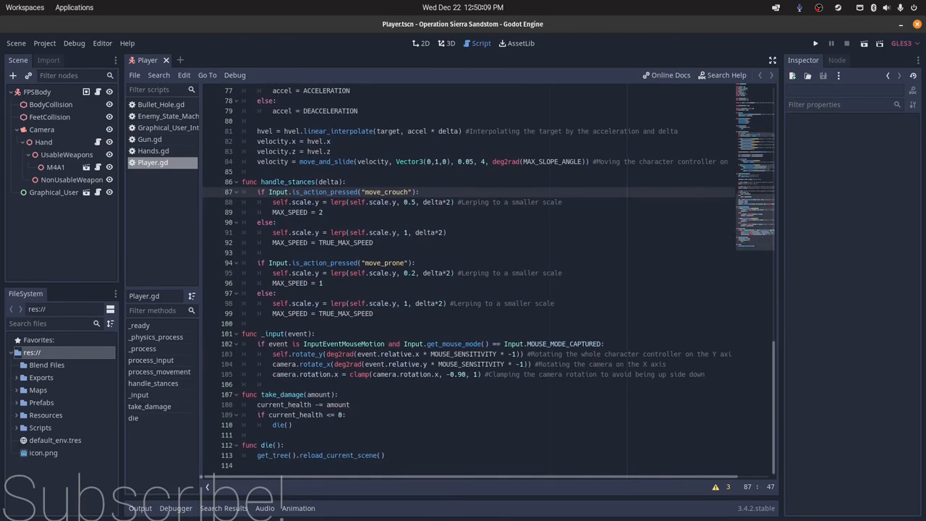
click(44, 42)
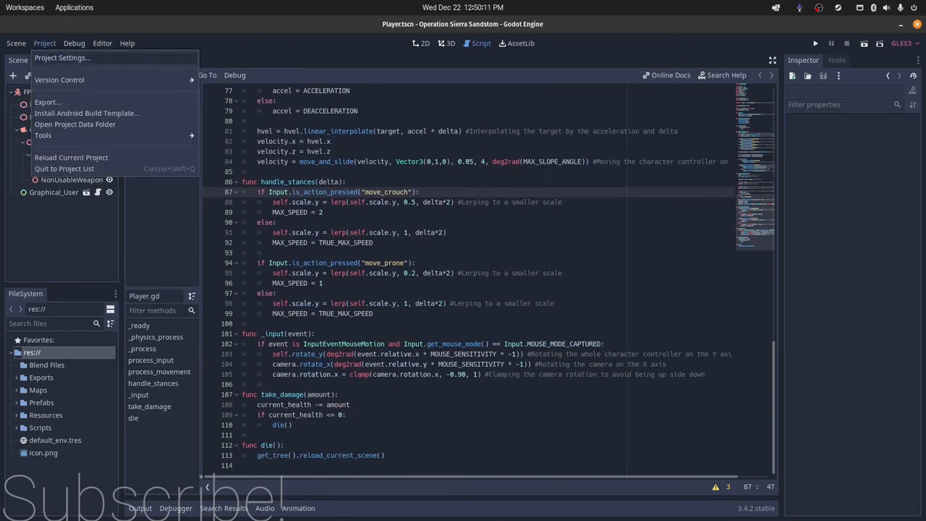
Review crouch, prone, shoot and aim bindings in Project Settings, then close it.
click(62, 57)
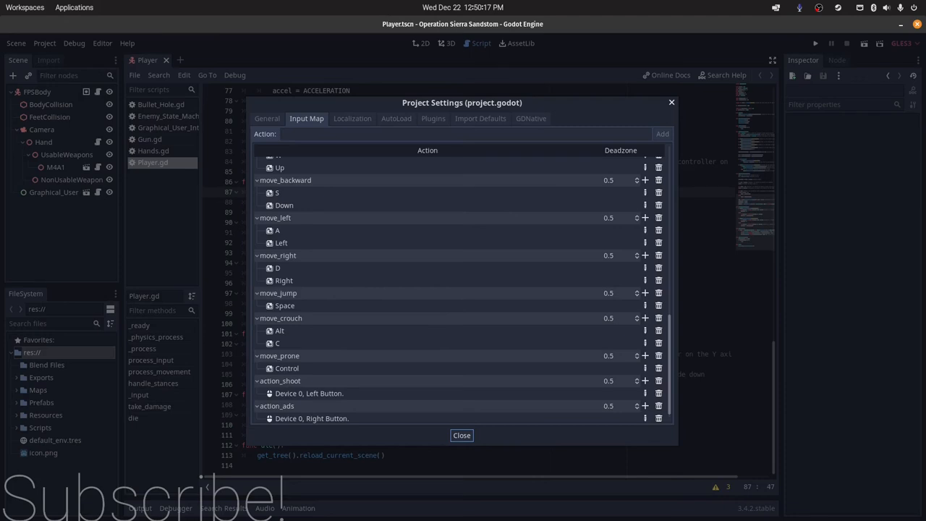
click(461, 434)
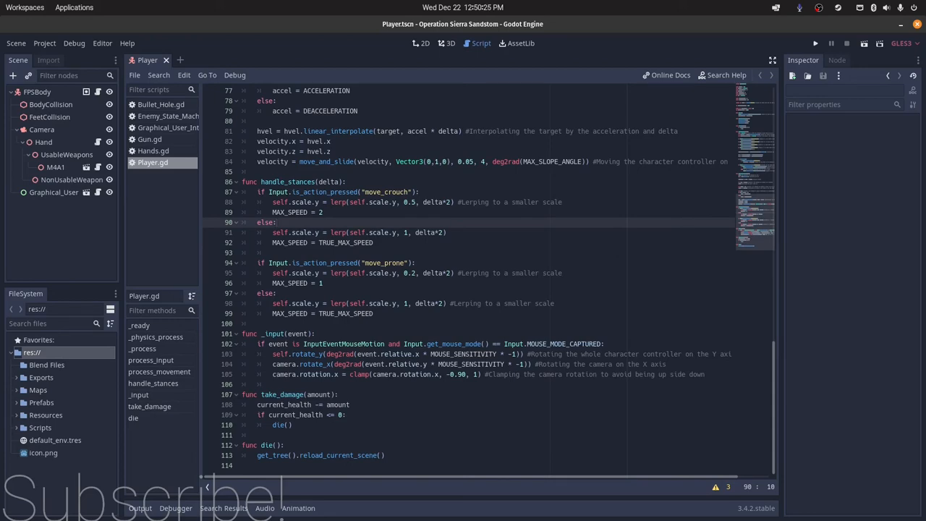
View the Player scene in 3D with FPSBody's Start Health 100, then return to Player.gd.
click(449, 43)
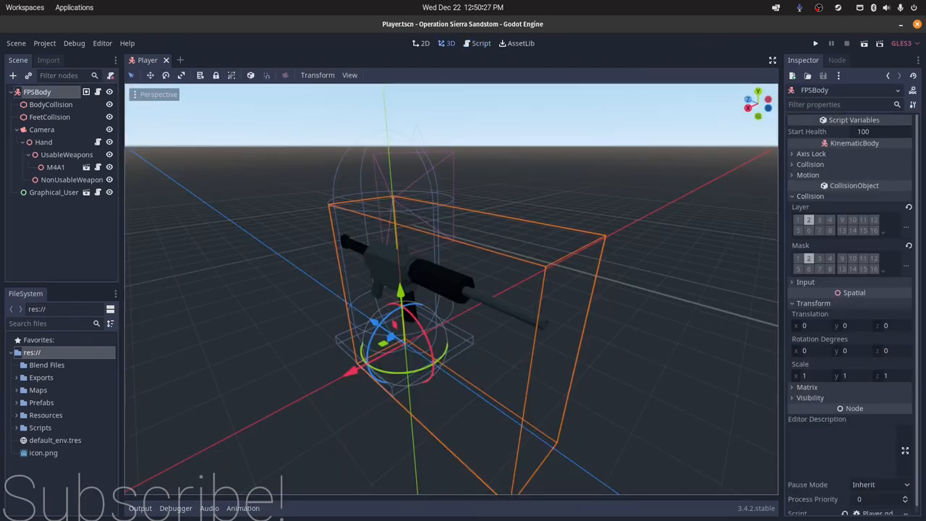
click(480, 43)
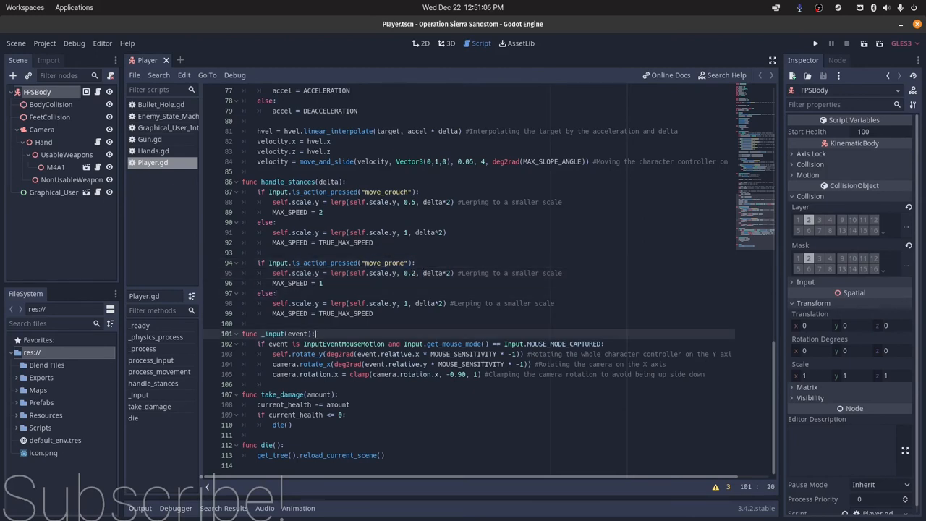
click(320, 283)
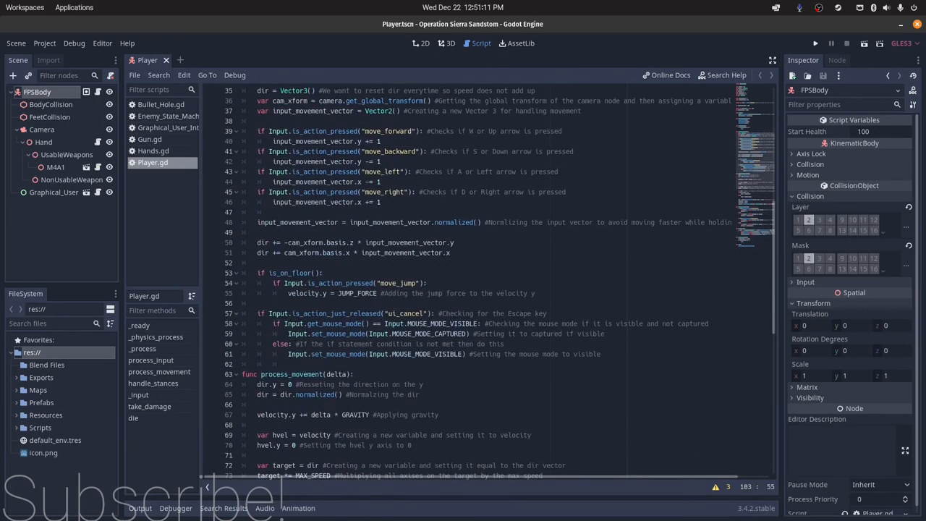
scroll(down, 3)
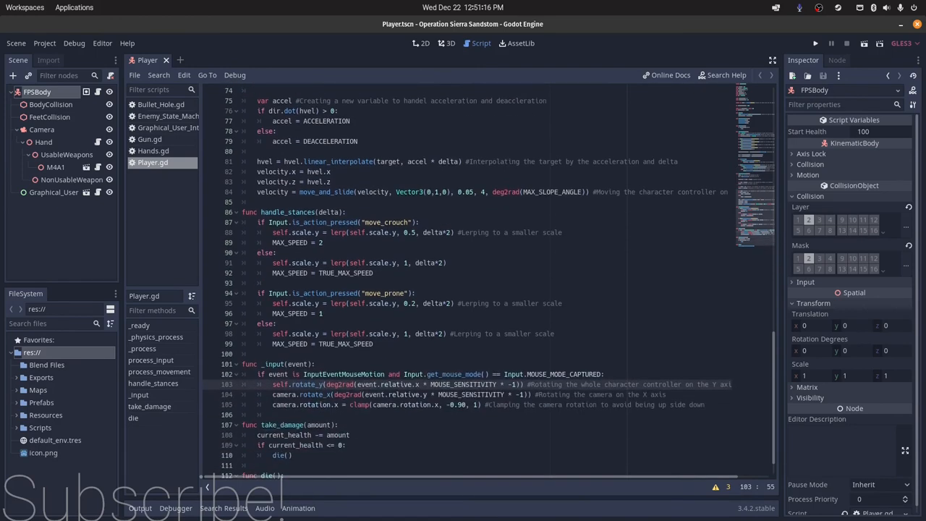
scroll(down, 3)
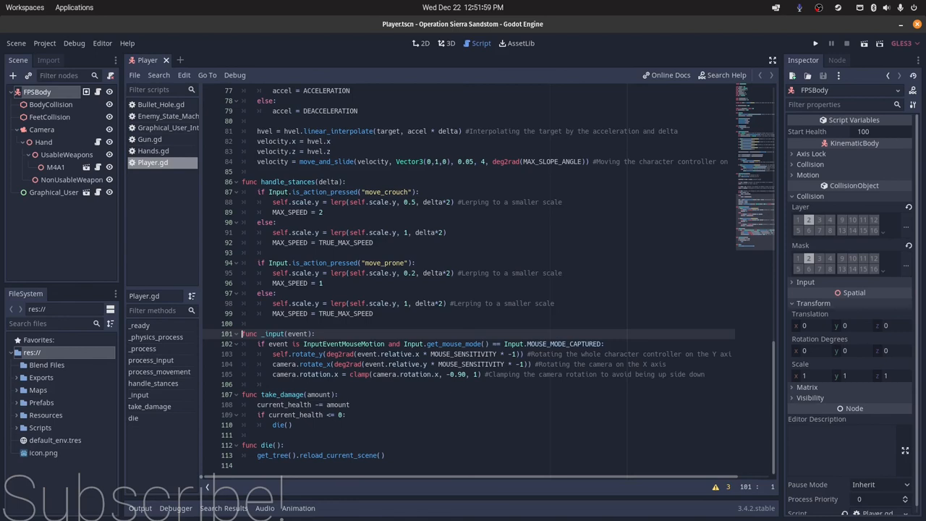
click(510, 354)
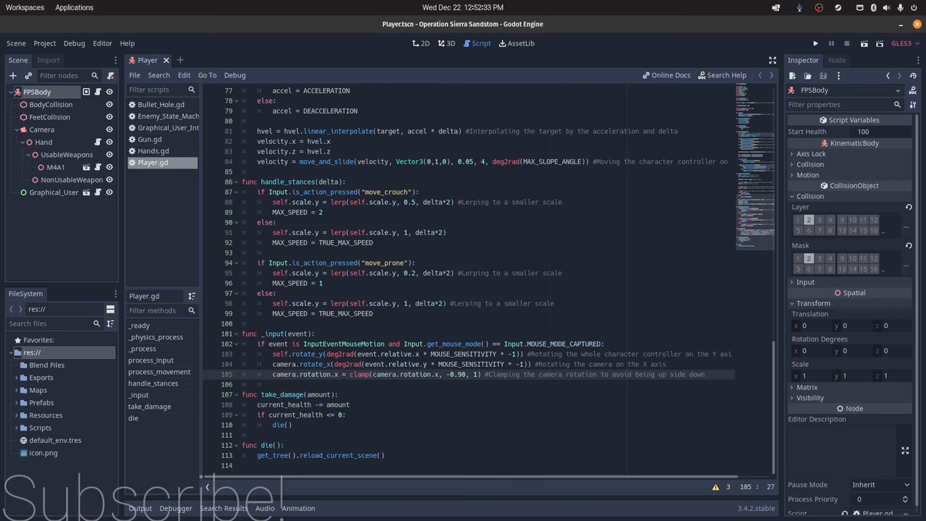
click(342, 374)
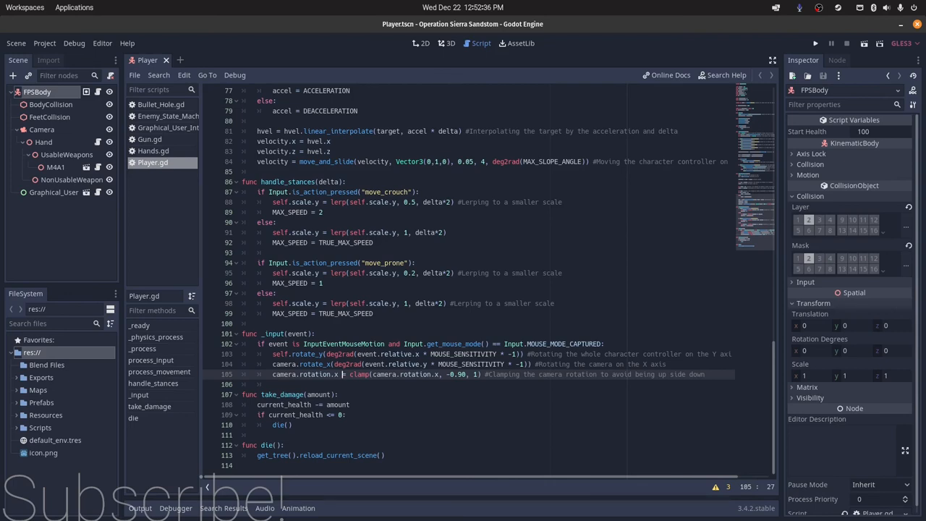